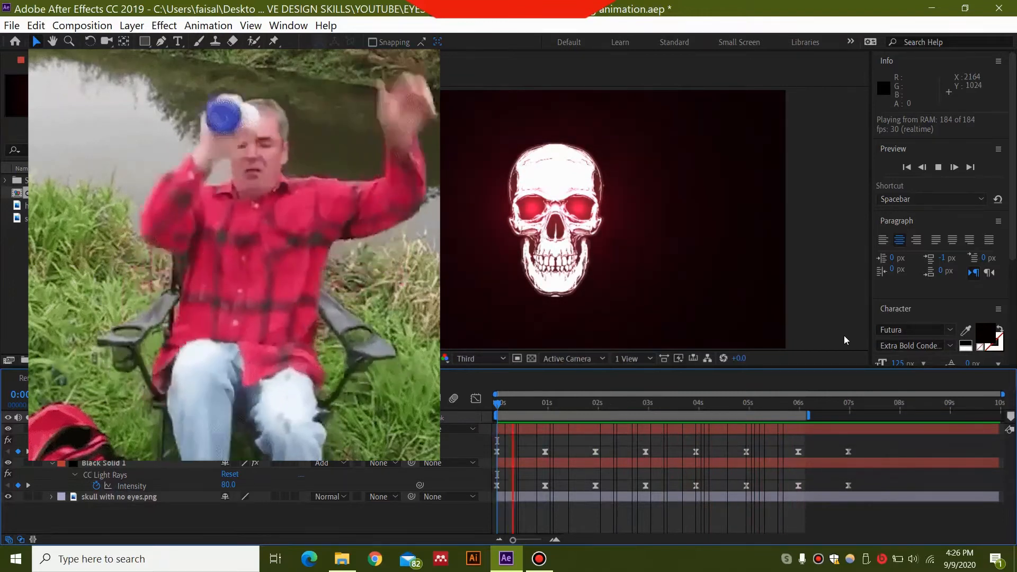
Step: Drag 'skull with no eyes.png' from the Project panel into the Comp 2 timeline
click(678, 403)
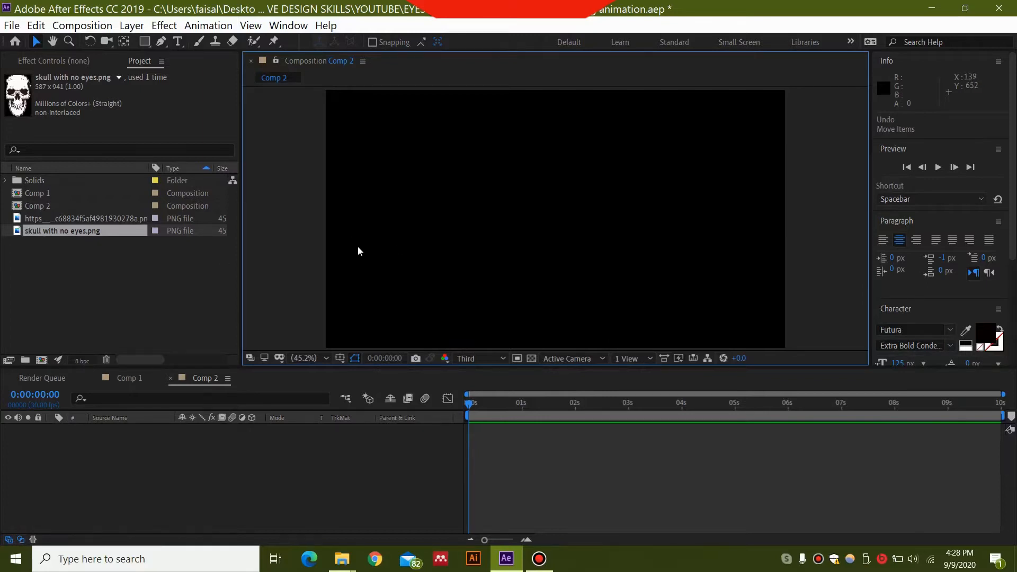
mouse_move(321, 242)
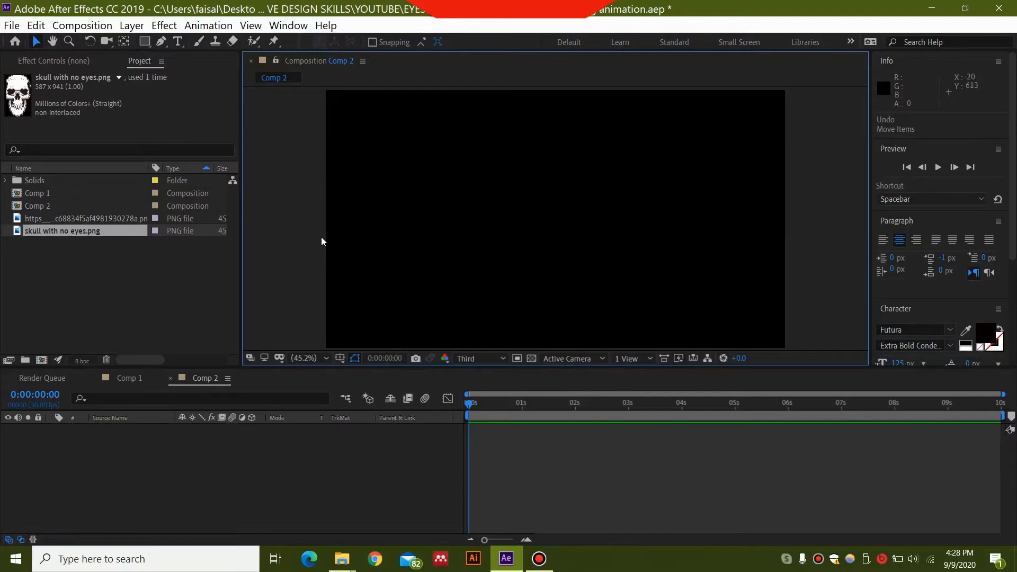
mouse_move(973, 403)
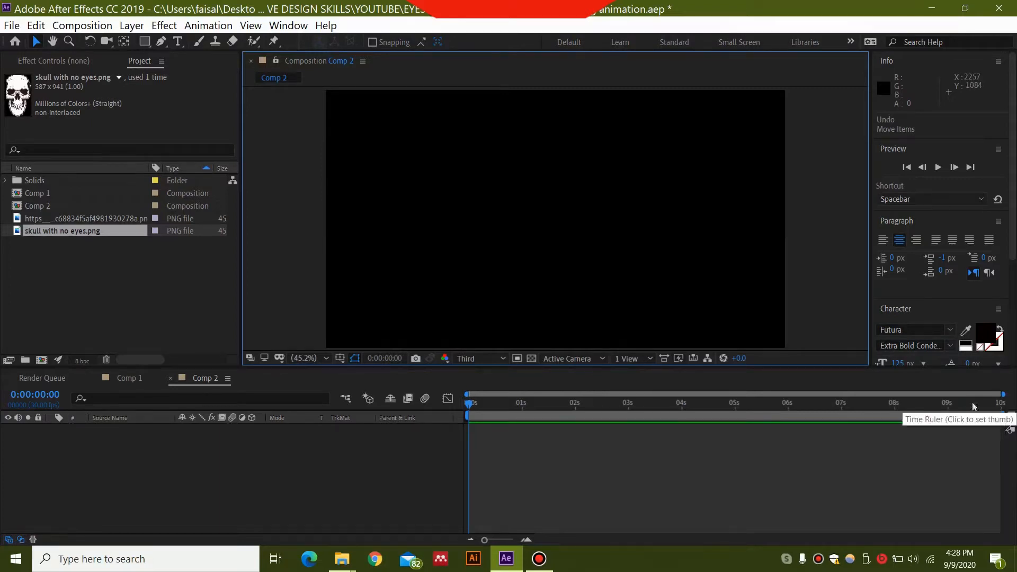
mouse_move(748, 435)
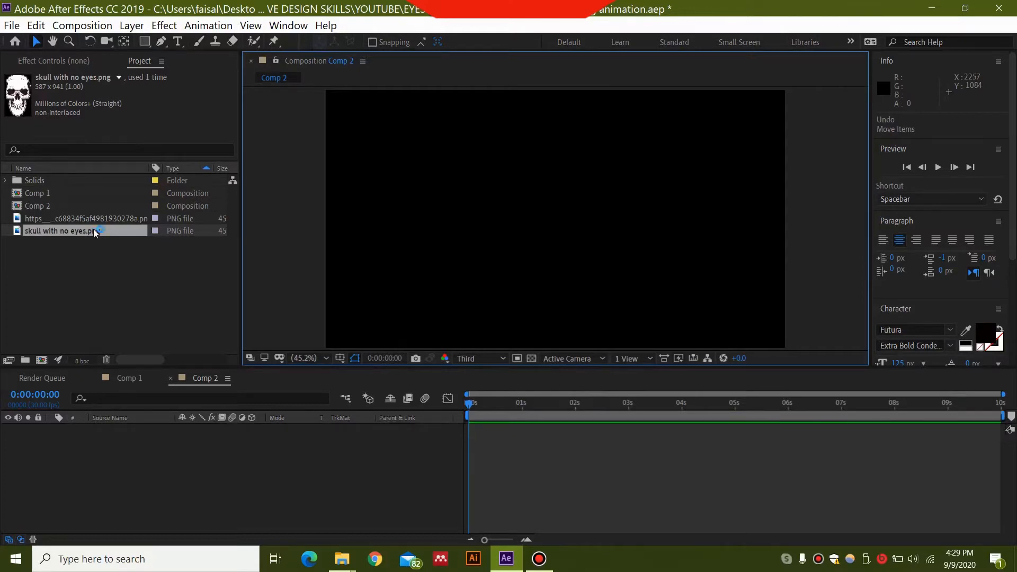
drag(61, 231, 555, 220)
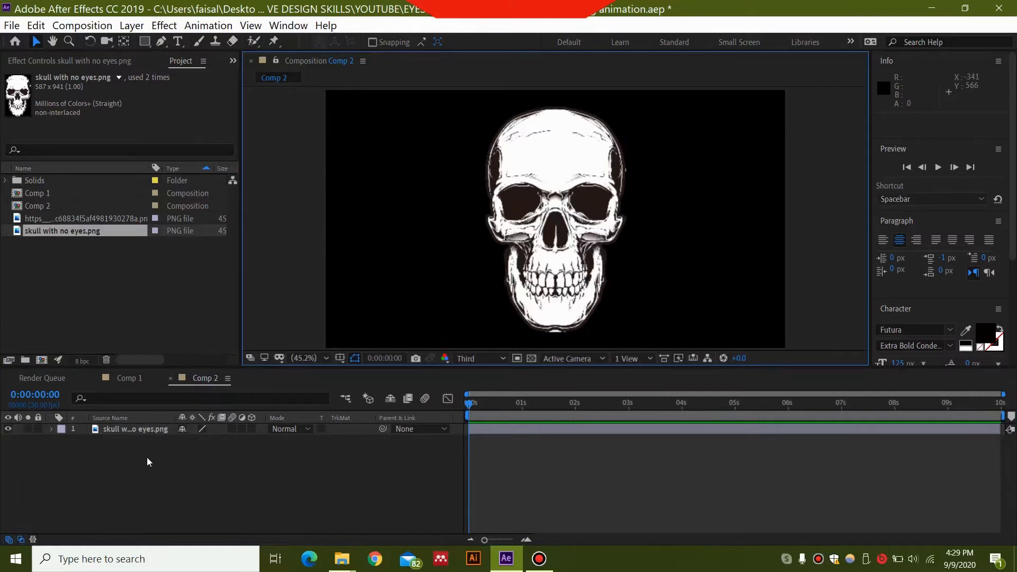
mouse_move(141, 449)
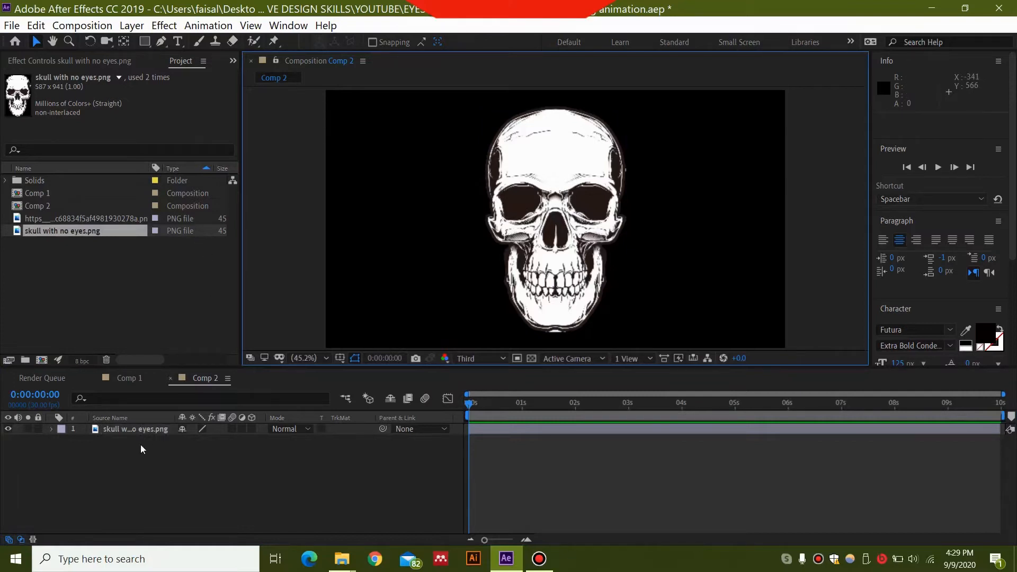
Step: Create a new dark gray solid layer above the skull via the viewer's New > Solid menu
right_click(141, 450)
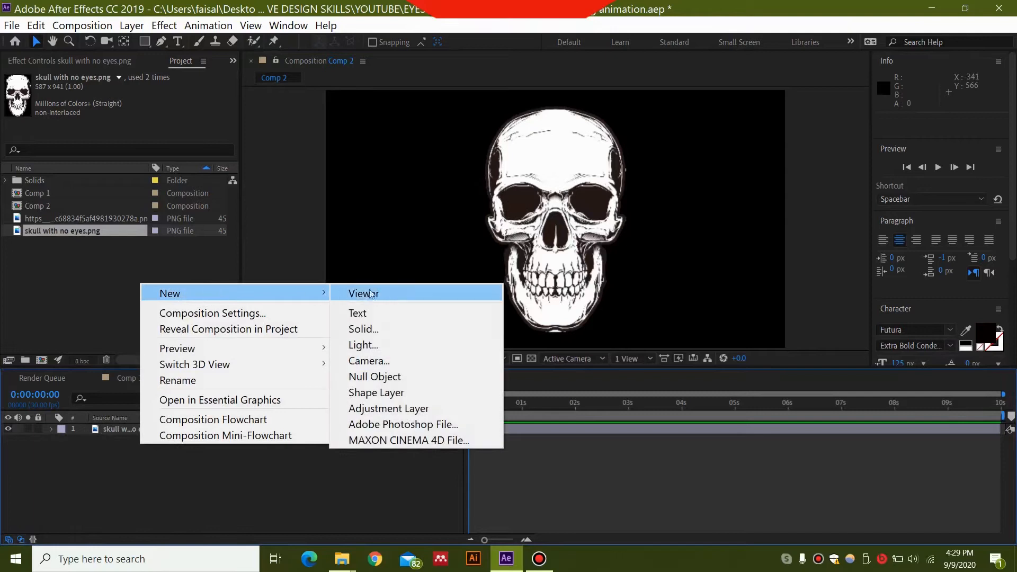
click(364, 329)
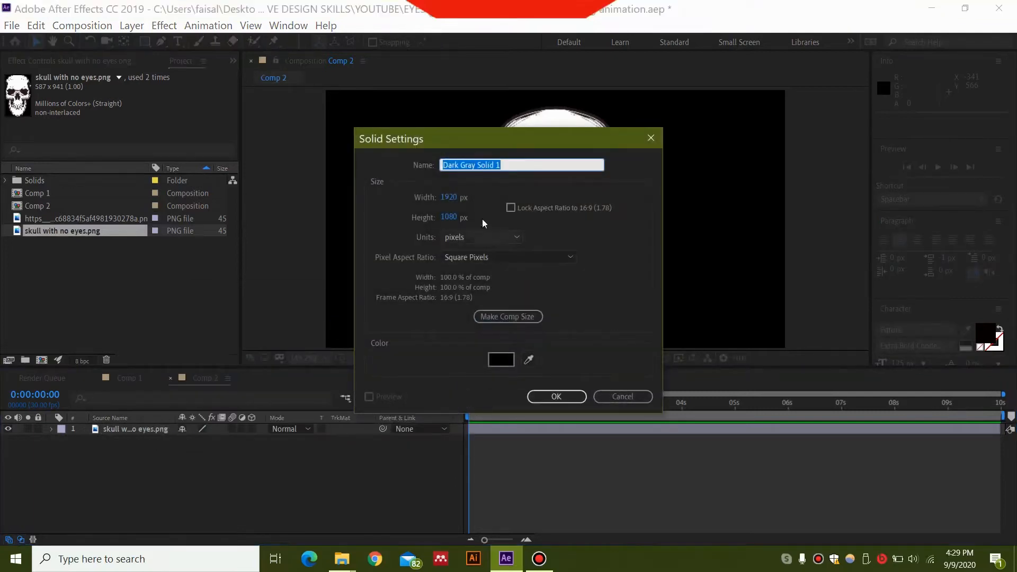
click(556, 396)
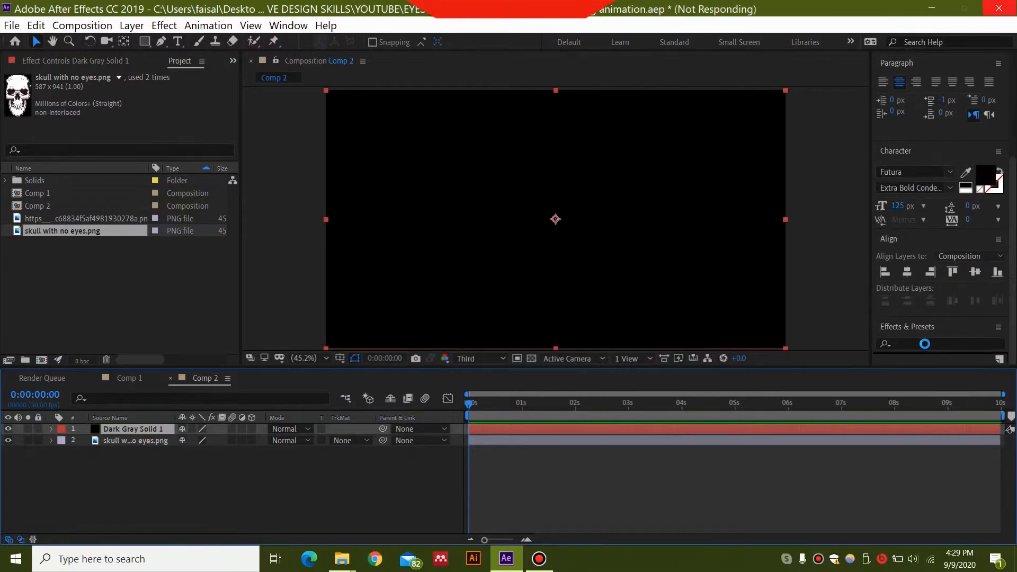
Step: Apply CC Light Rays to the solid, found by searching 'cc li' in Effects & Presets
text(cc li)
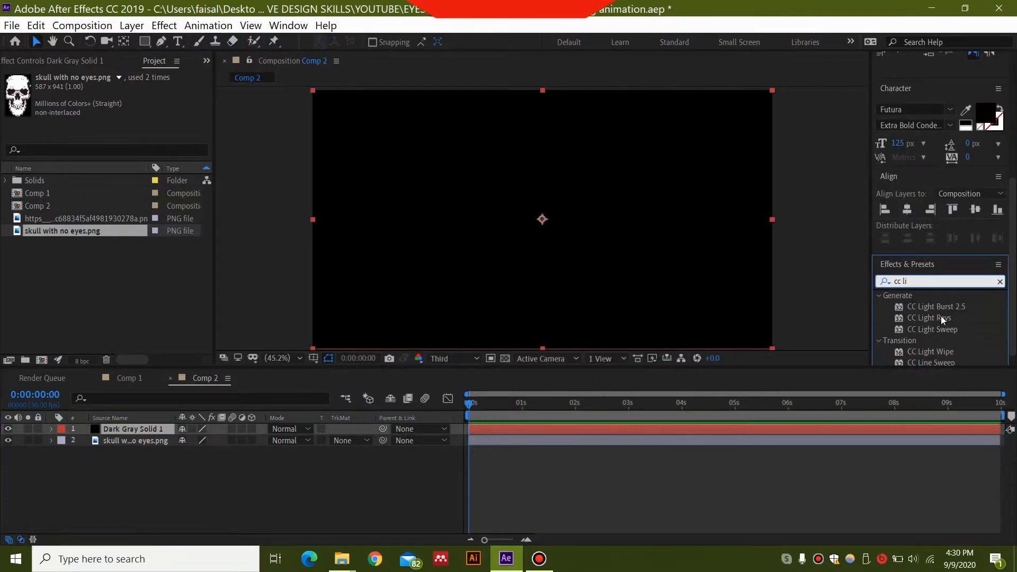
click(931, 318)
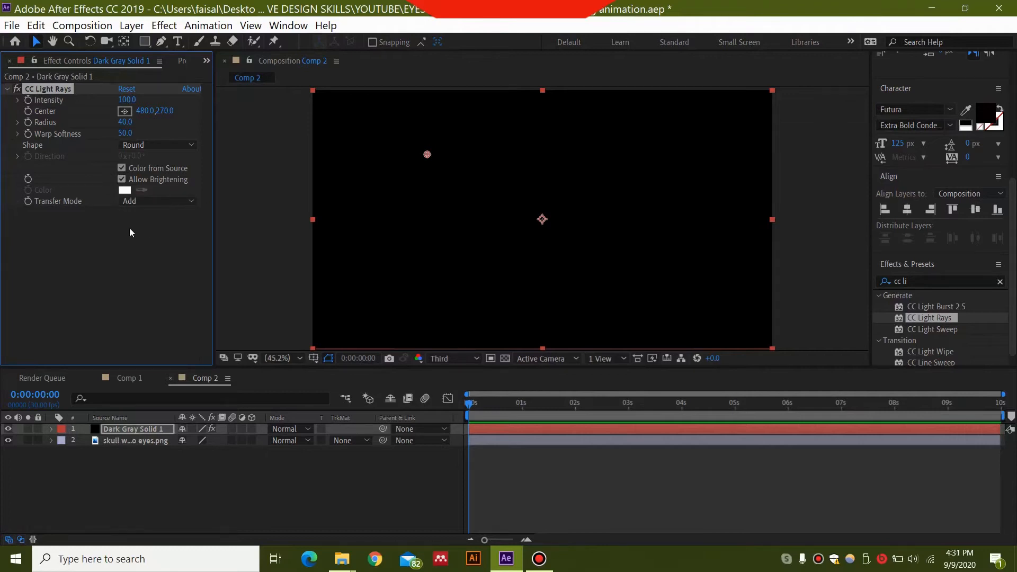
Step: Set the light's Transfer Mode to None and disable Color from Source
click(158, 201)
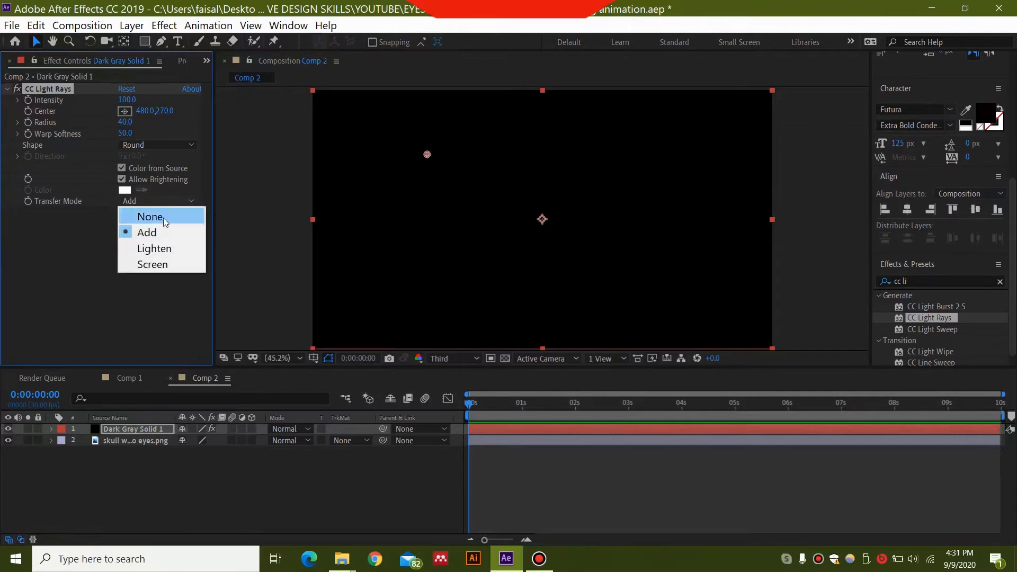
click(149, 217)
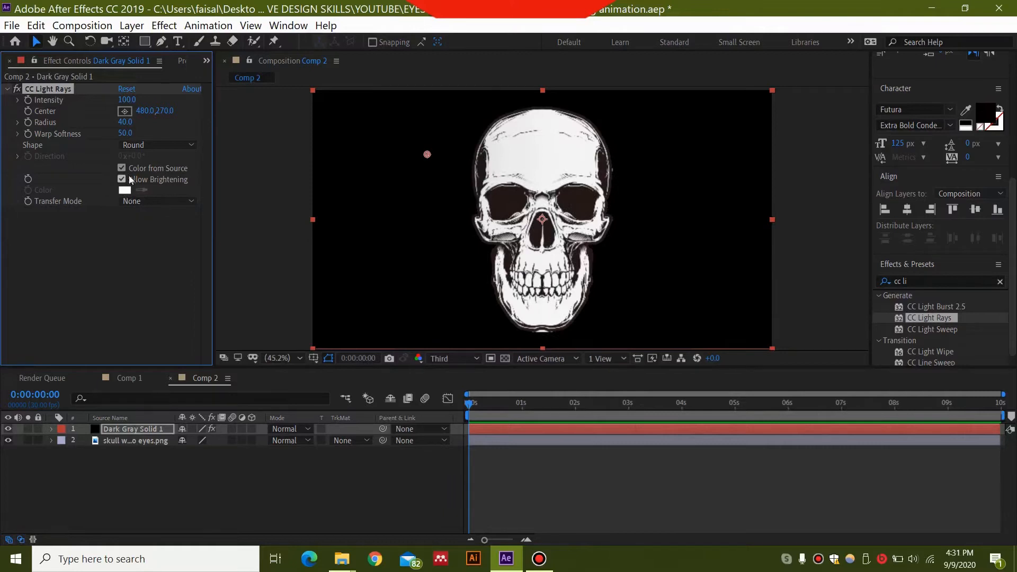
click(122, 180)
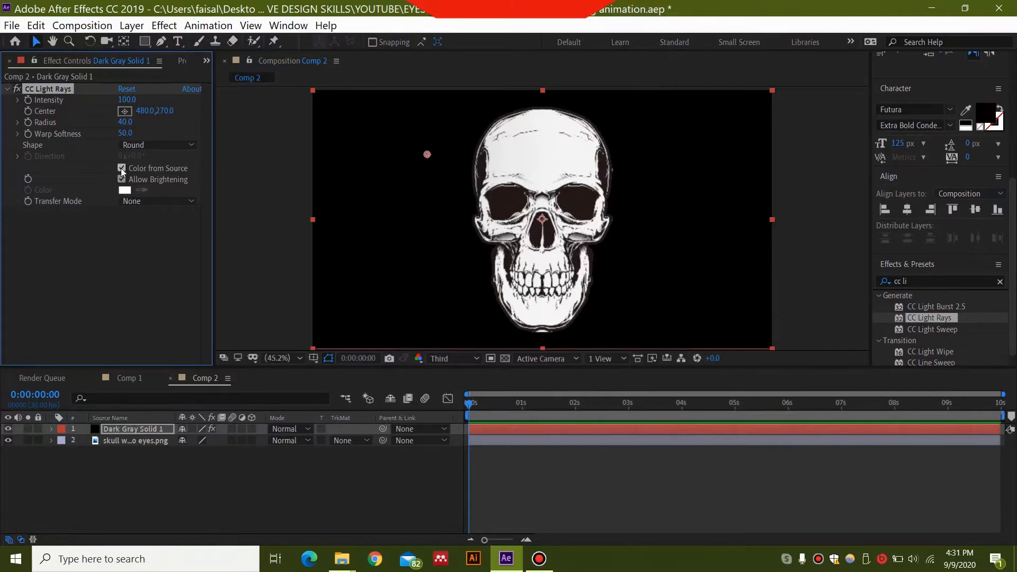
click(120, 169)
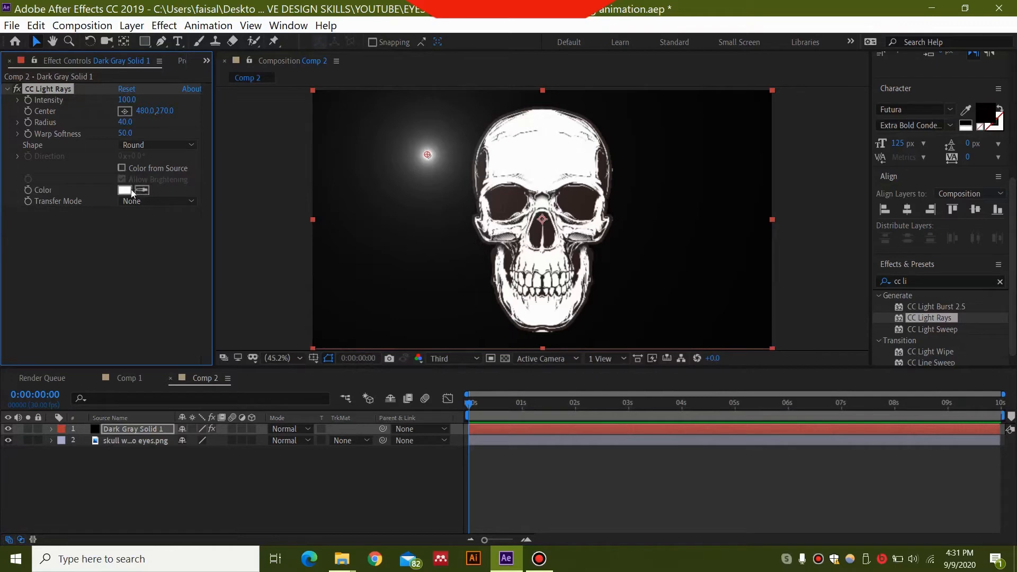
Step: Make the light colour red and keep its shape Round after trying Square
click(125, 190)
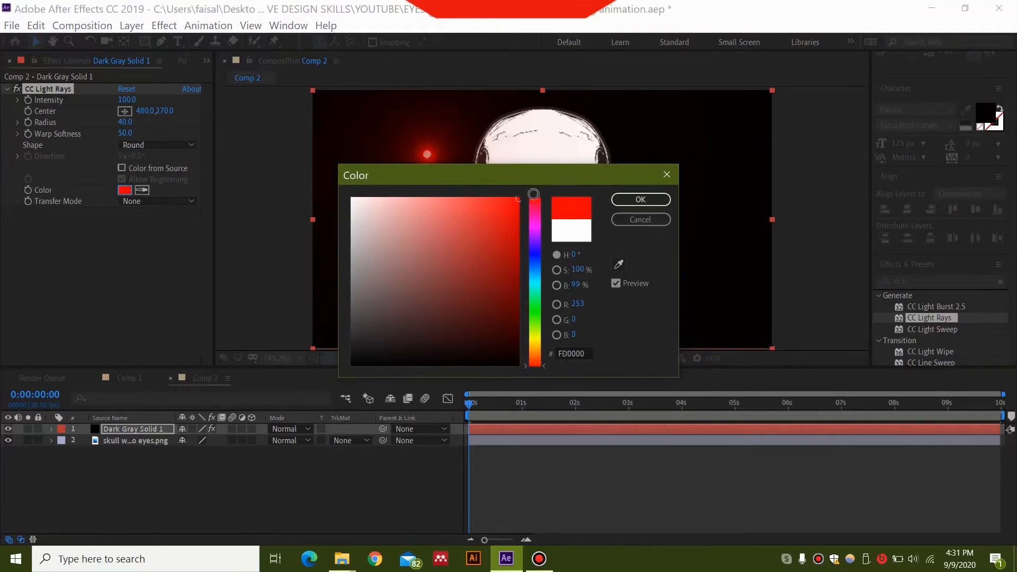
click(639, 199)
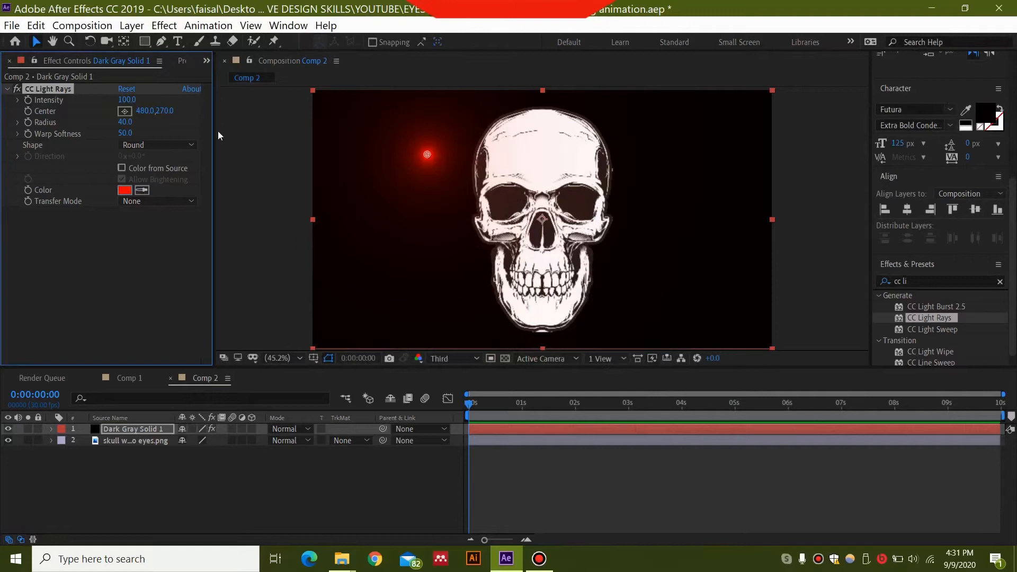
mouse_move(195, 150)
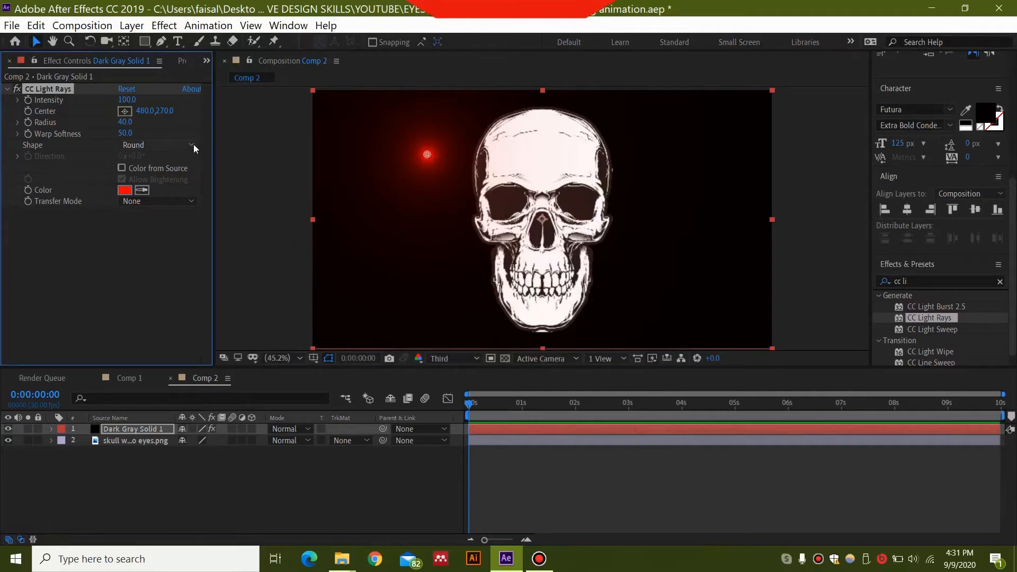
click(156, 145)
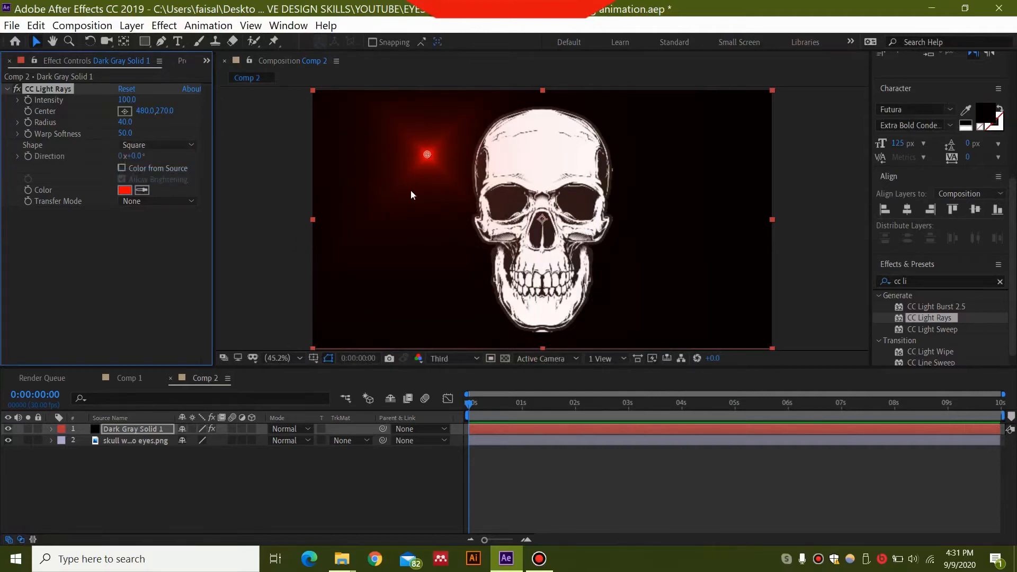
click(158, 146)
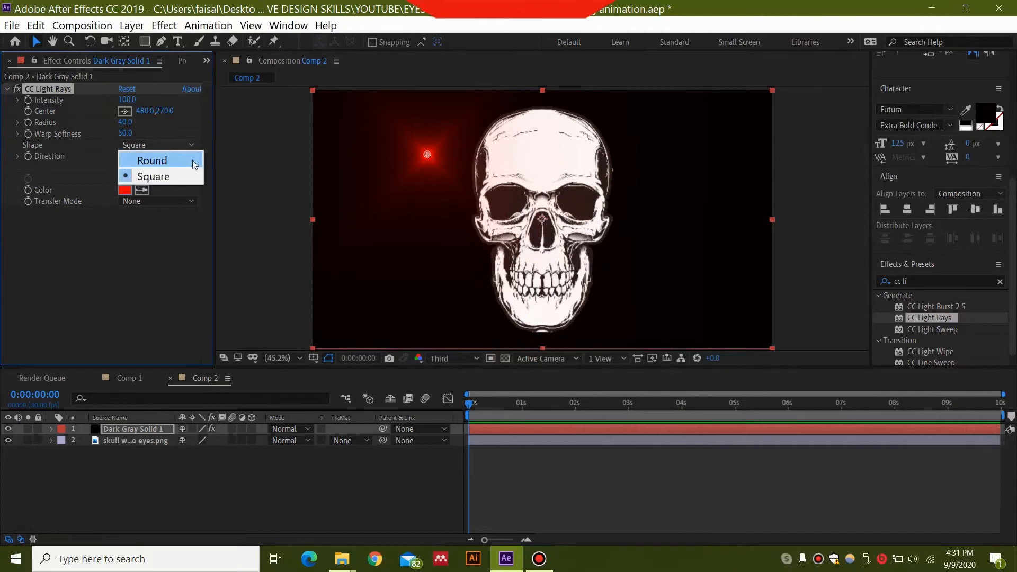
click(151, 160)
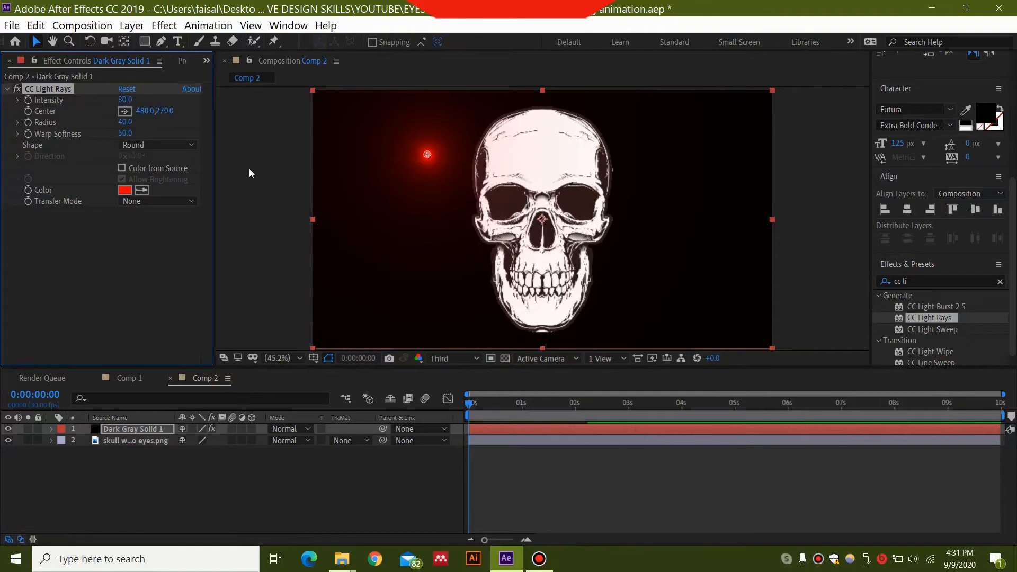
Step: Move the CC Light Rays center onto the skull's left eye socket
drag(426, 155, 499, 198)
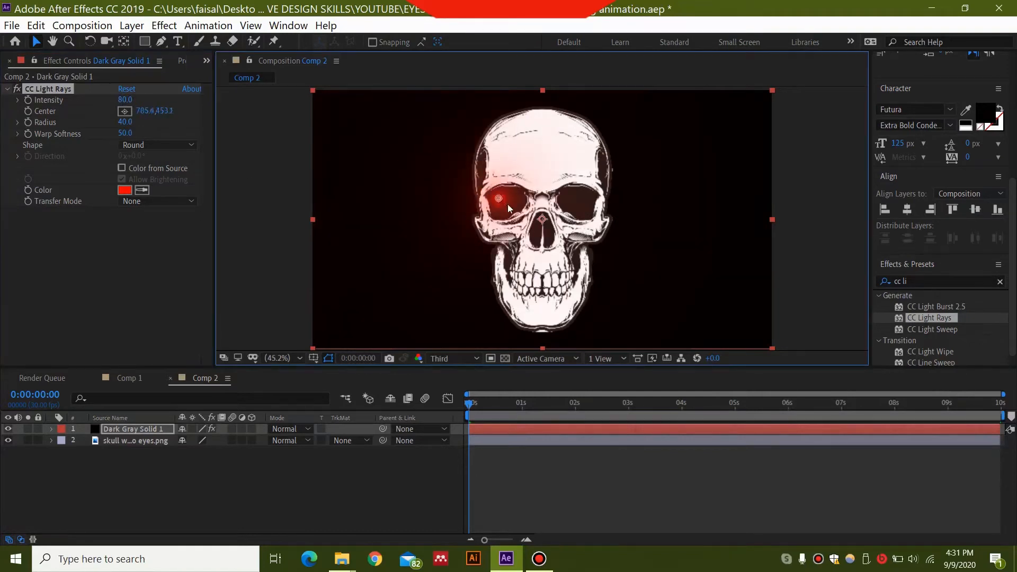
drag(498, 199, 504, 206)
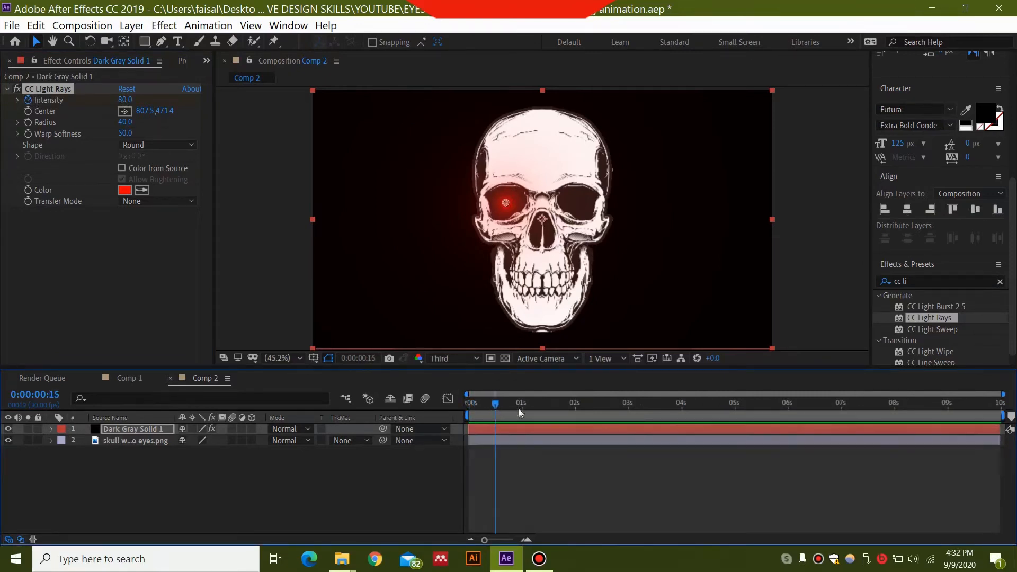
mouse_move(529, 416)
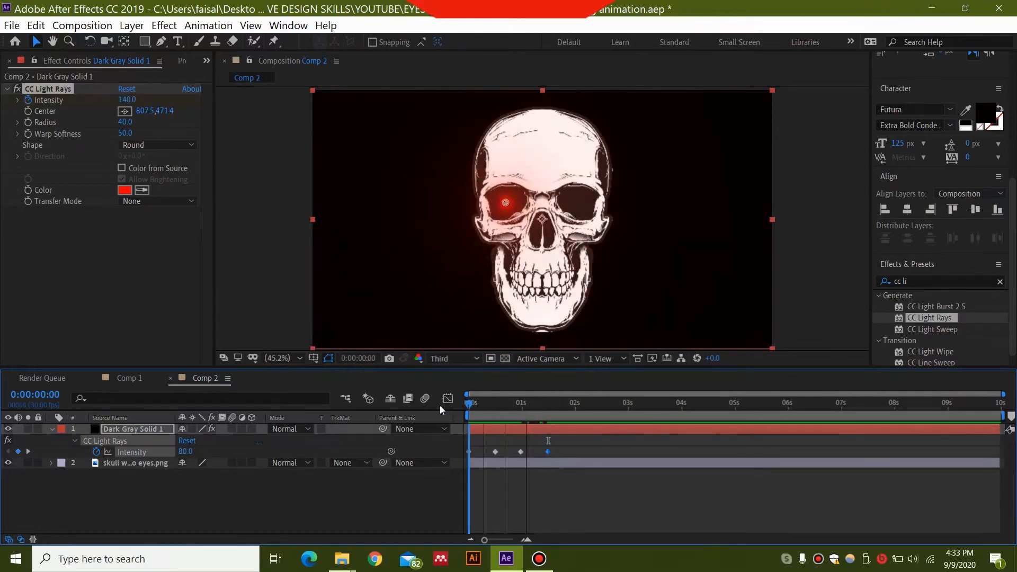
Step: Add another Intensity keyframe continuing the 80/140 flicker pattern
click(495, 451)
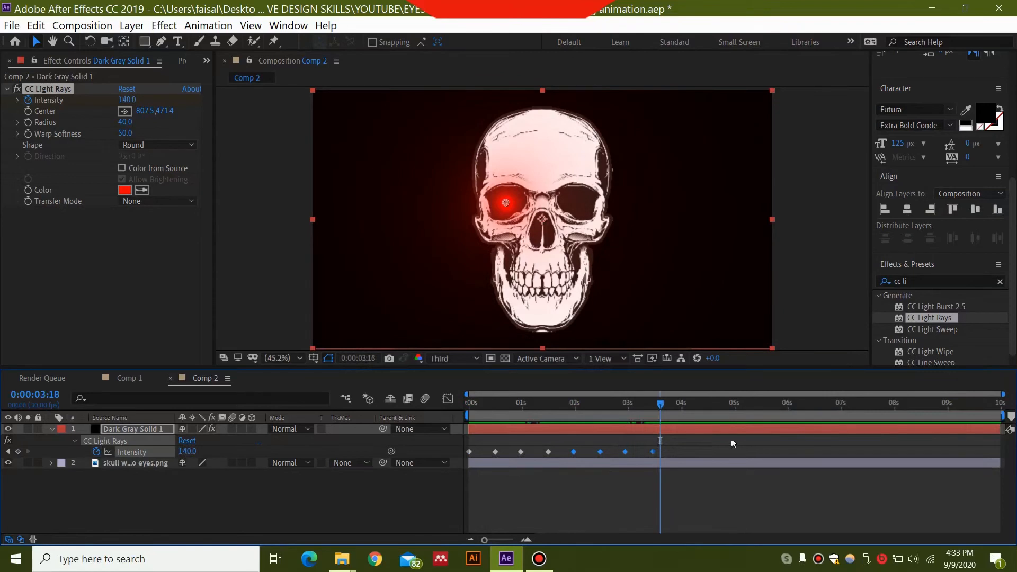
mouse_move(714, 438)
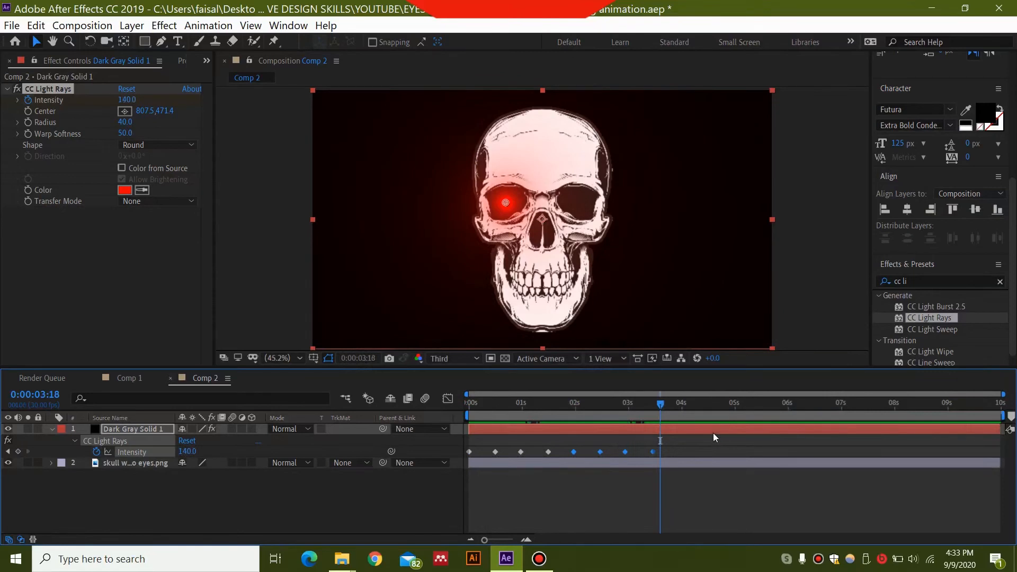
mouse_move(692, 434)
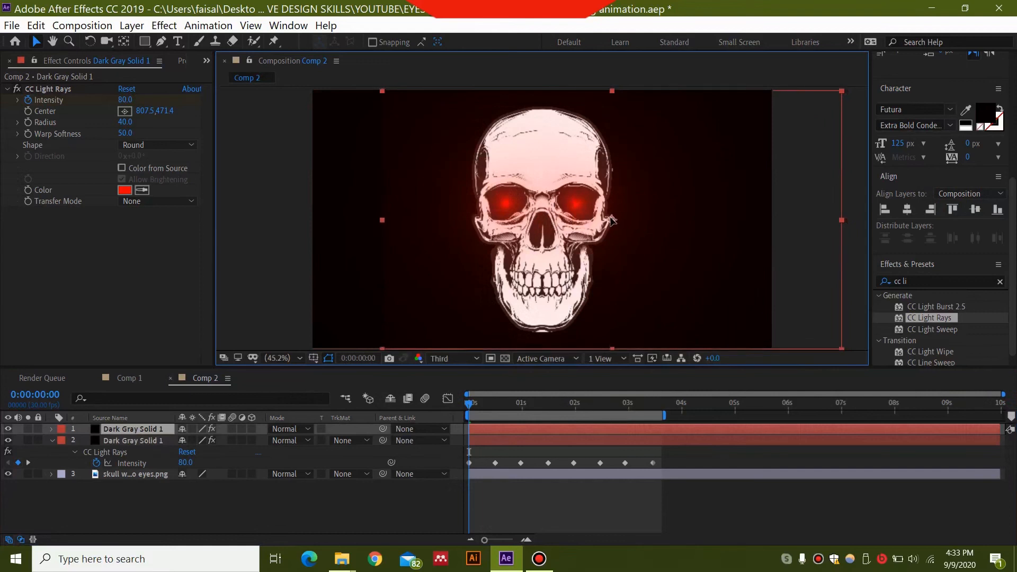
Step: Select Dark Gray Solid 1 in the timeline to duplicate it for the right eye
click(516, 404)
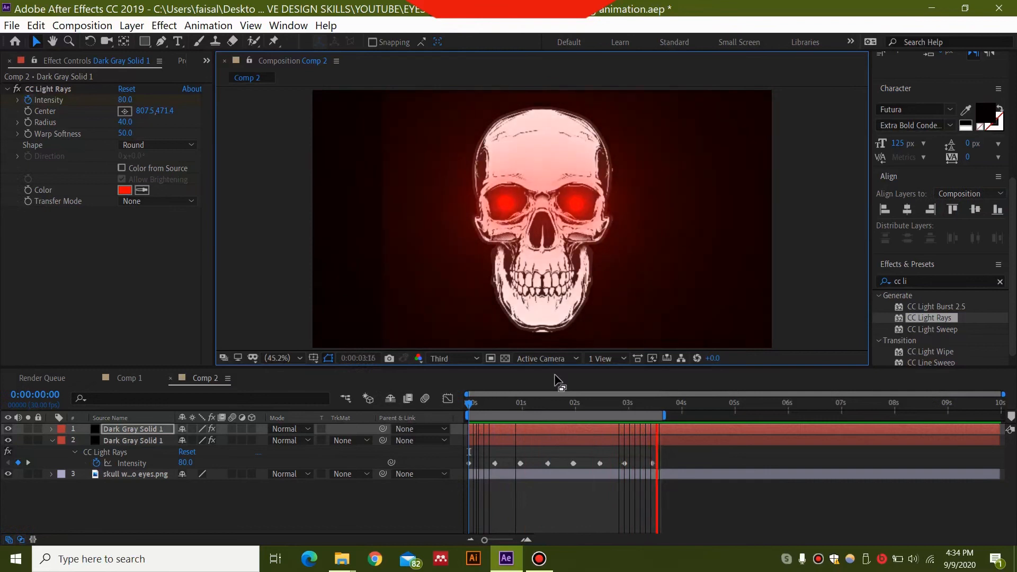
drag(655, 403, 570, 402)
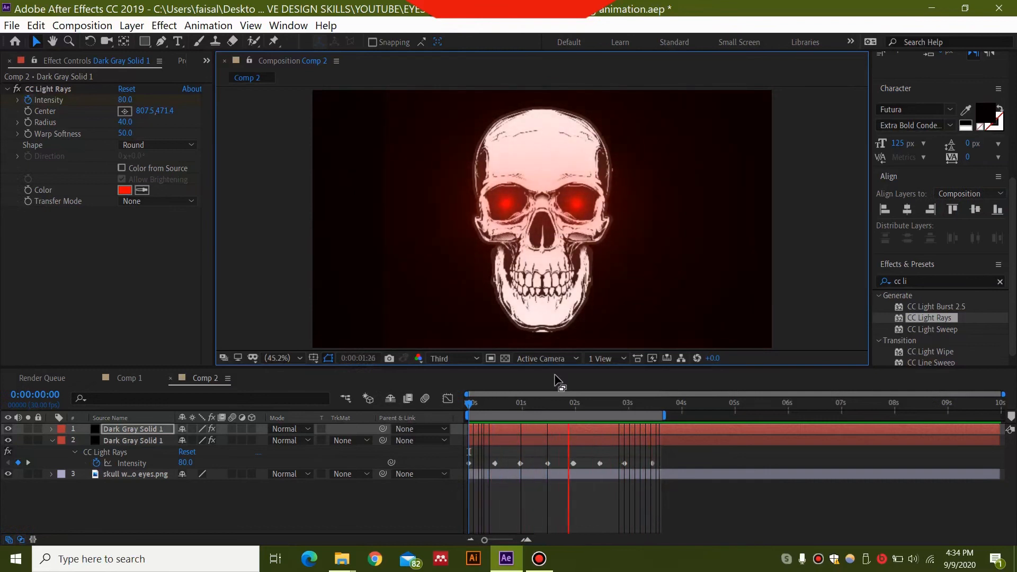